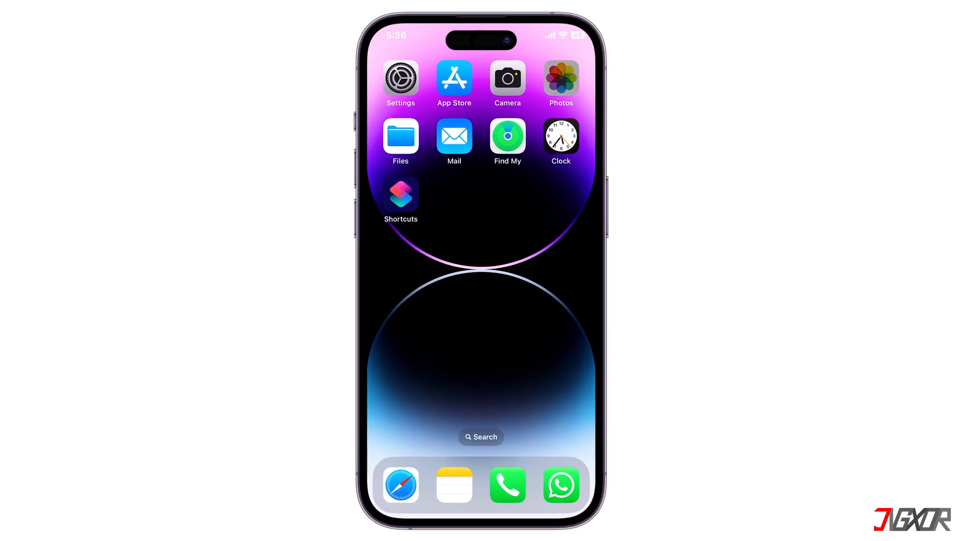
# - Start an iCloud scan in UltData with Photos marked as the data to recover
pyautogui.click(559, 78)
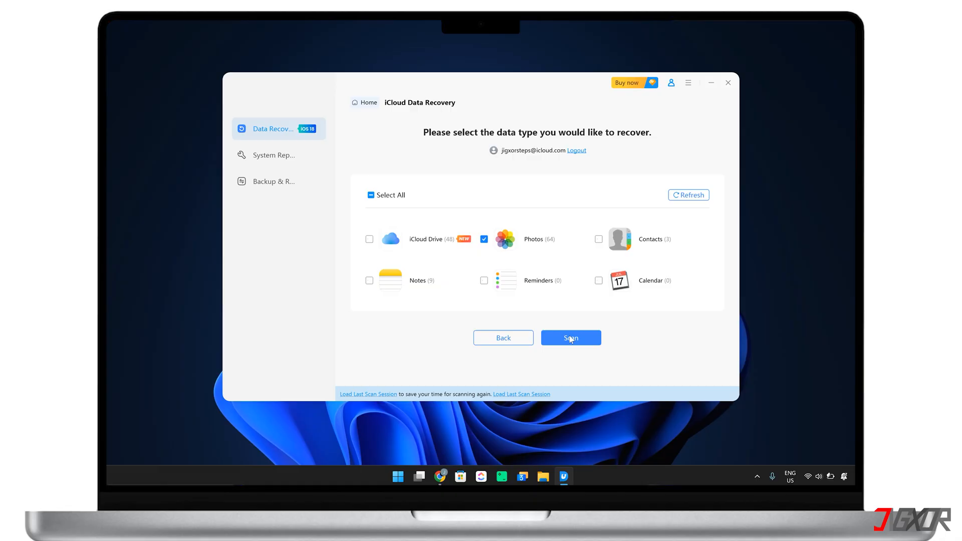
pyautogui.click(570, 337)
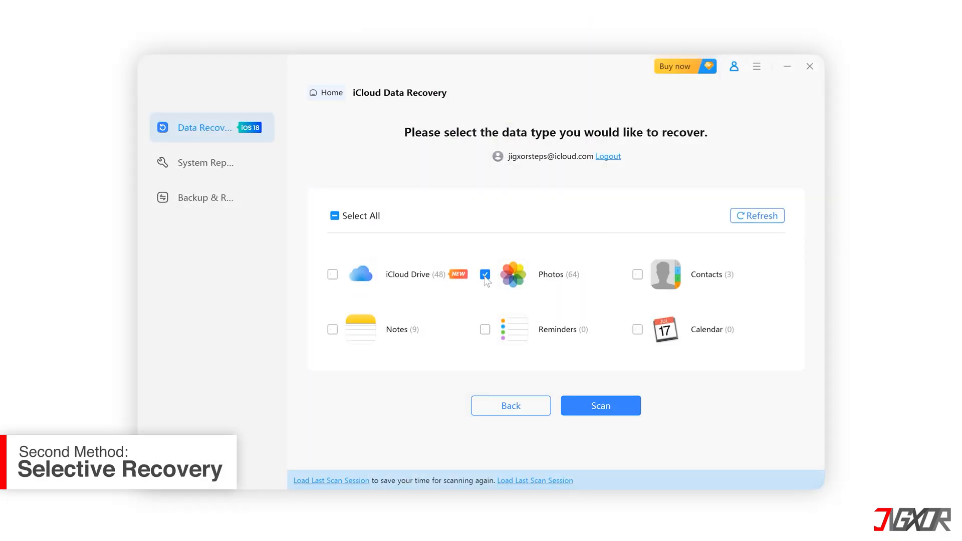
pyautogui.click(599, 406)
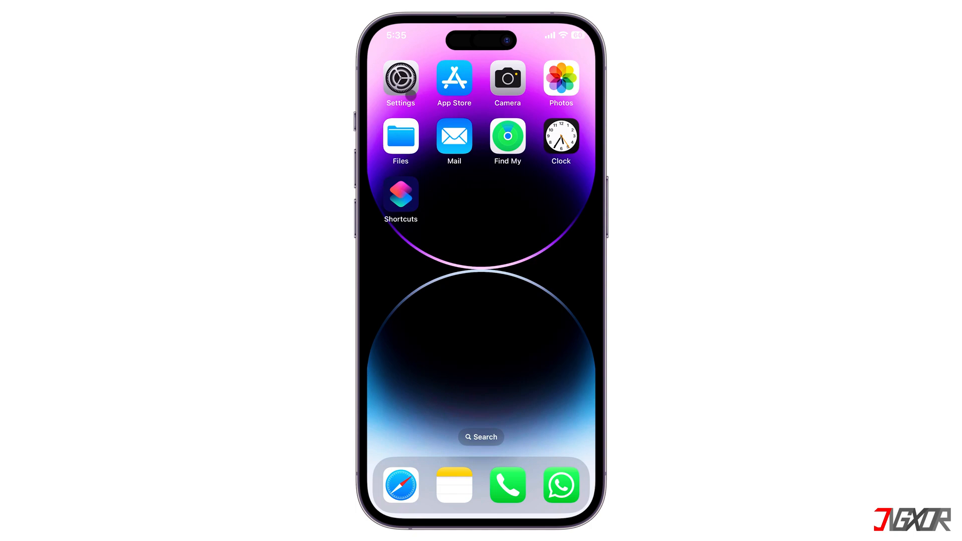
# - Erase the iPhone via Settings > General > Transfer or Reset iPhone > Erase All Content
pyautogui.click(400, 78)
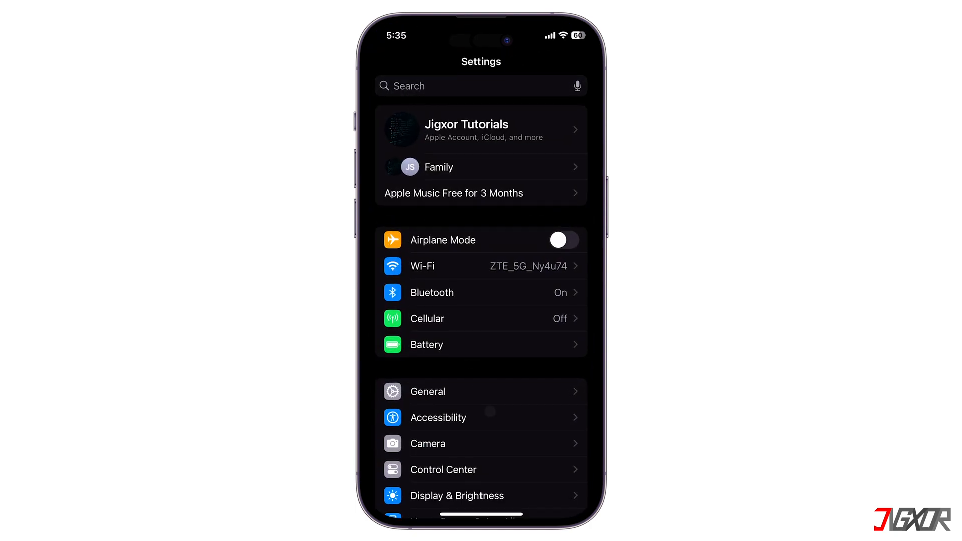
pyautogui.click(427, 391)
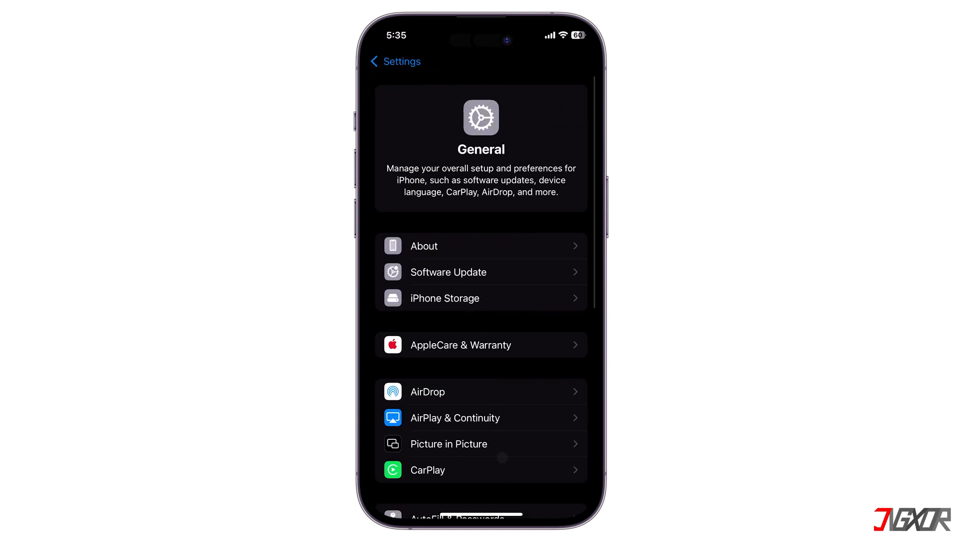
pyautogui.scroll(-3)
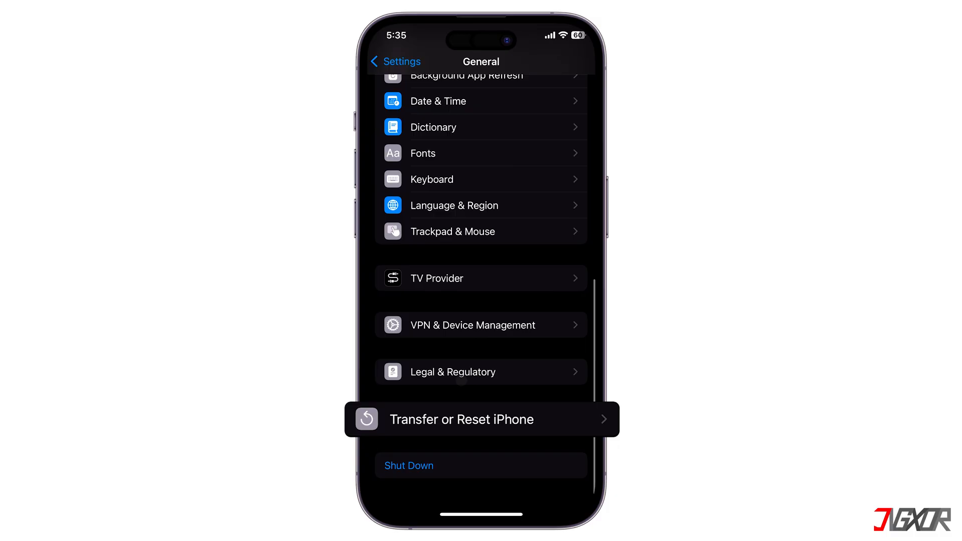
pyautogui.click(461, 419)
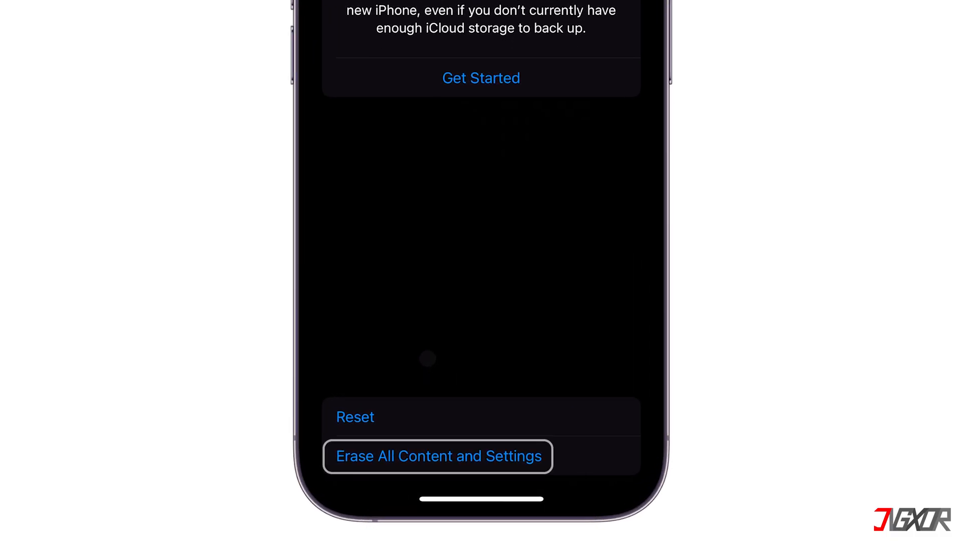
pyautogui.click(437, 456)
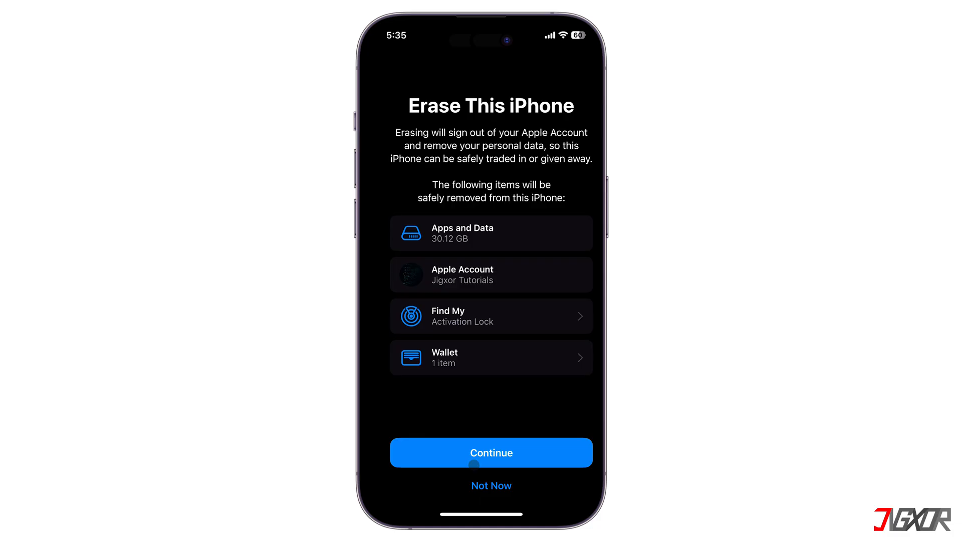
pyautogui.click(491, 453)
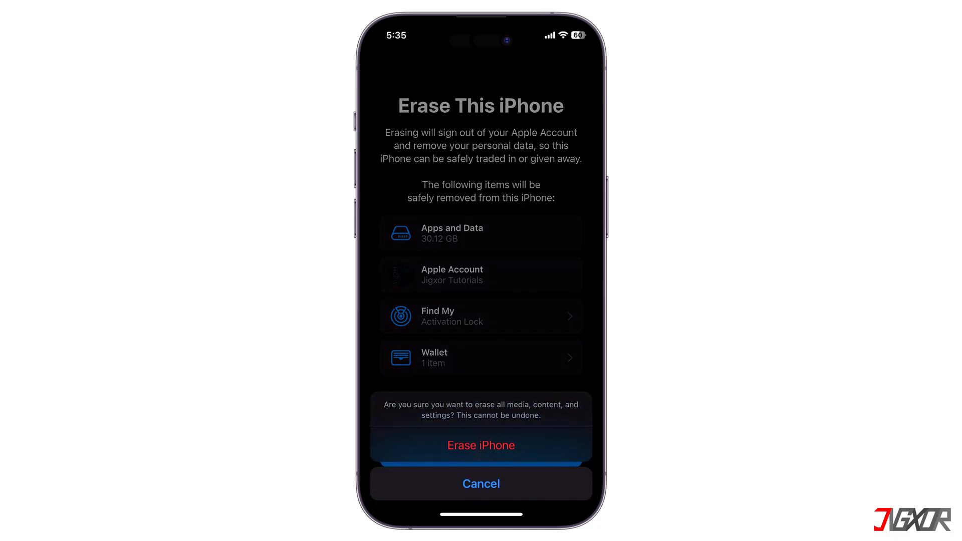
pyautogui.click(481, 444)
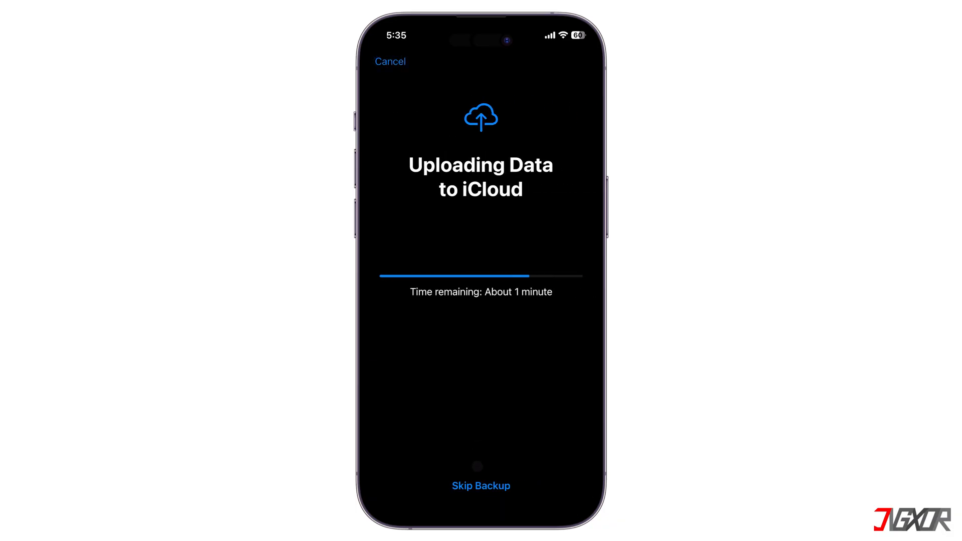
pyautogui.click(480, 486)
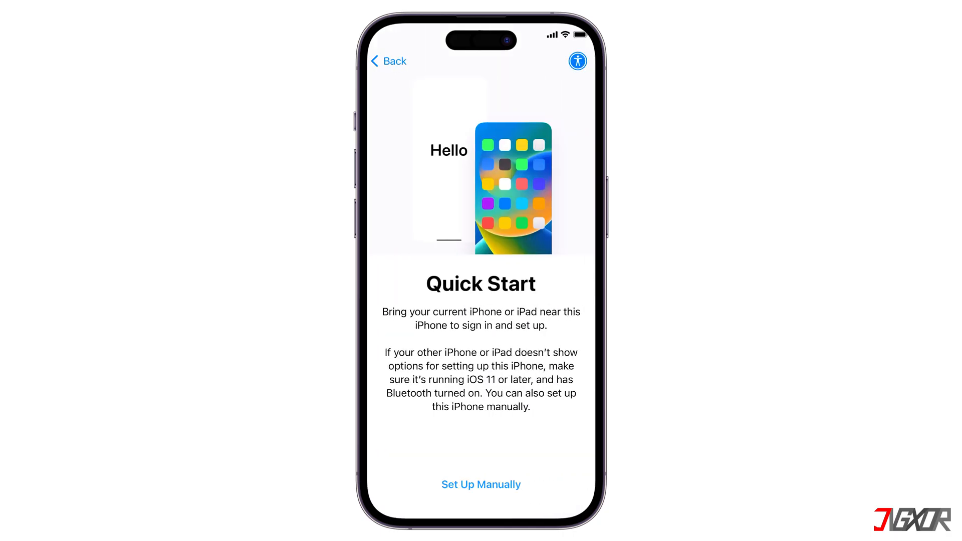
# - Join ZTE_5G_Ny4u74 Wi-Fi, skip Face ID, and restore from iCloud Backup with the Apple ID
pyautogui.click(480, 484)
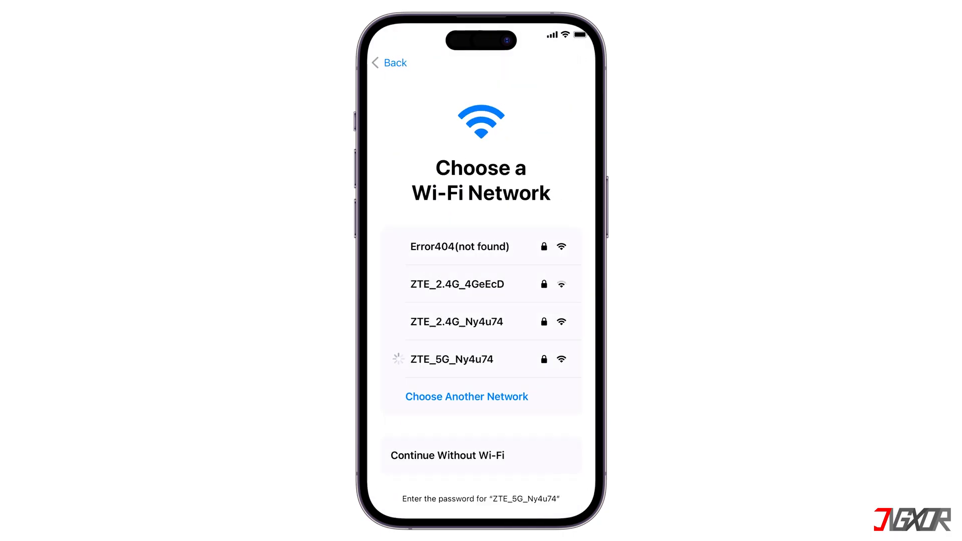
pyautogui.click(451, 359)
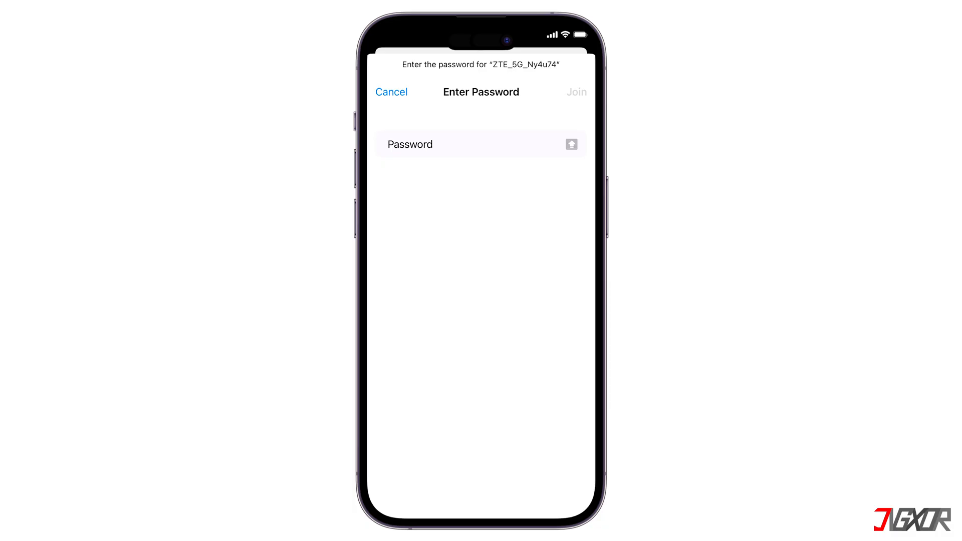
pyautogui.click(391, 91)
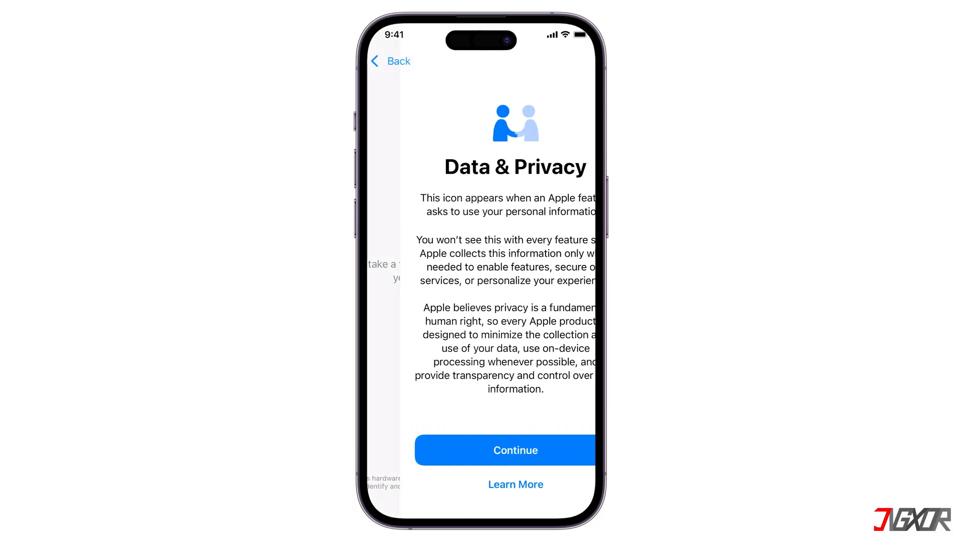
pyautogui.click(505, 450)
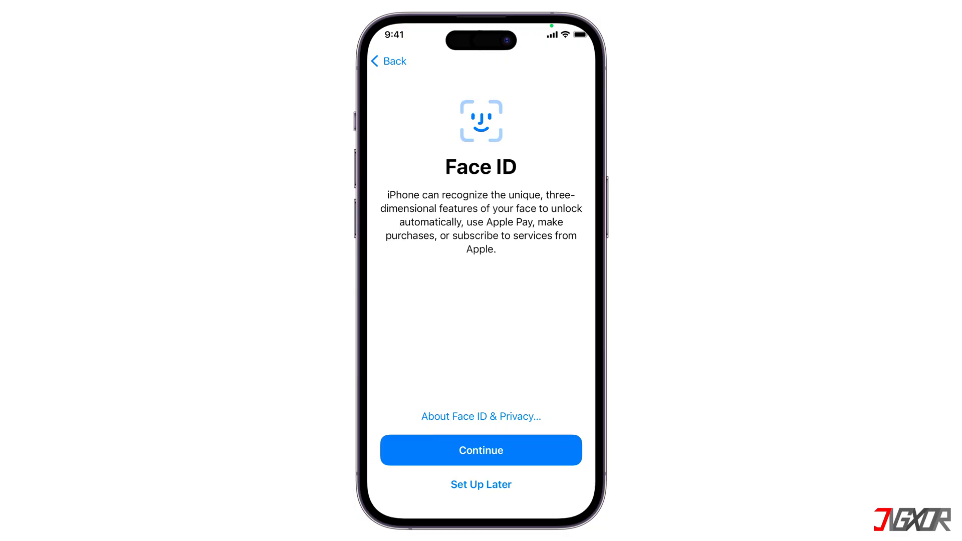
pyautogui.click(481, 450)
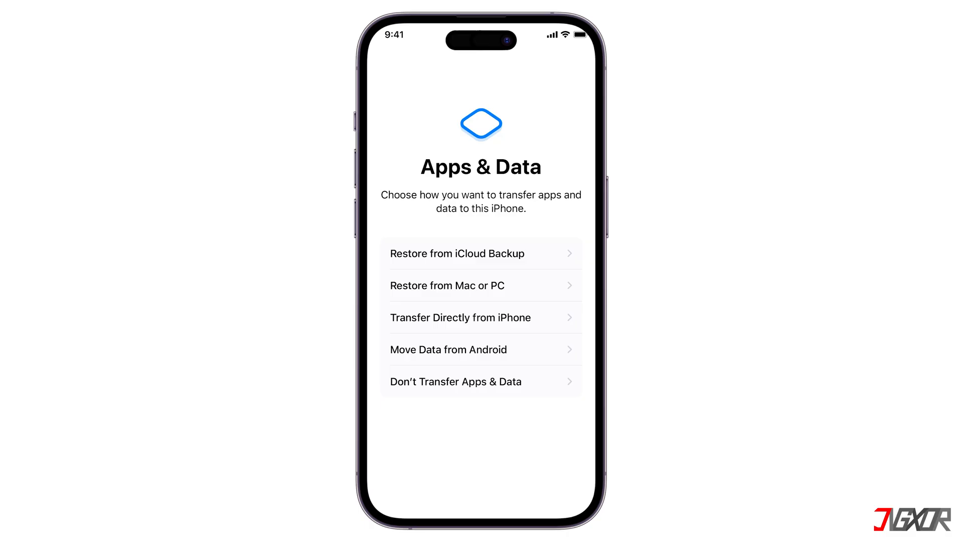
pyautogui.click(457, 253)
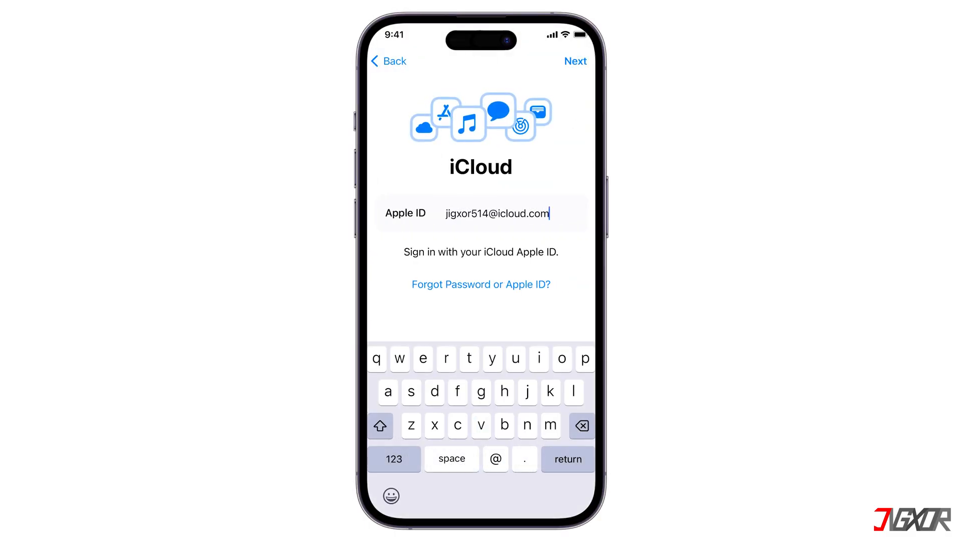
pyautogui.click(574, 61)
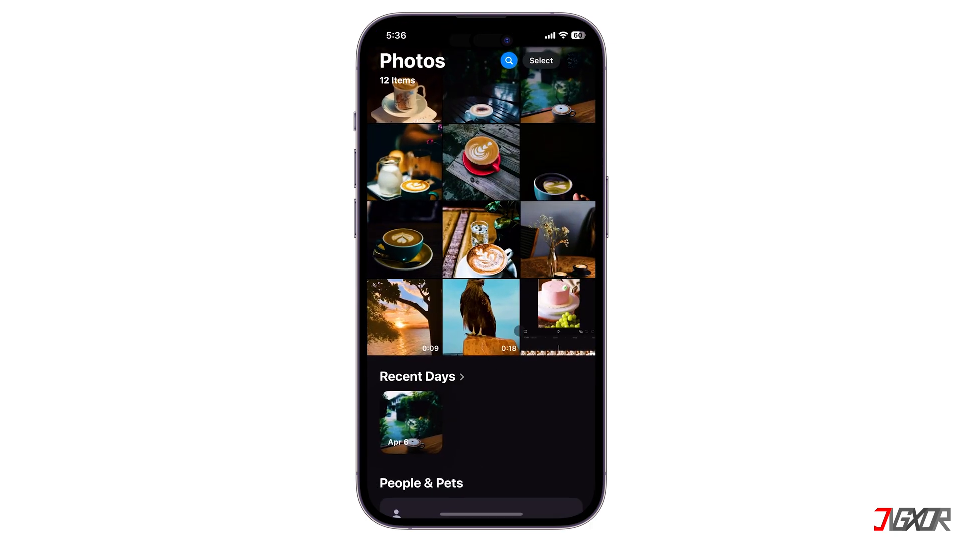
# - Scroll through the iPhone's restored 12-item Photos library
pyautogui.scroll(-3)
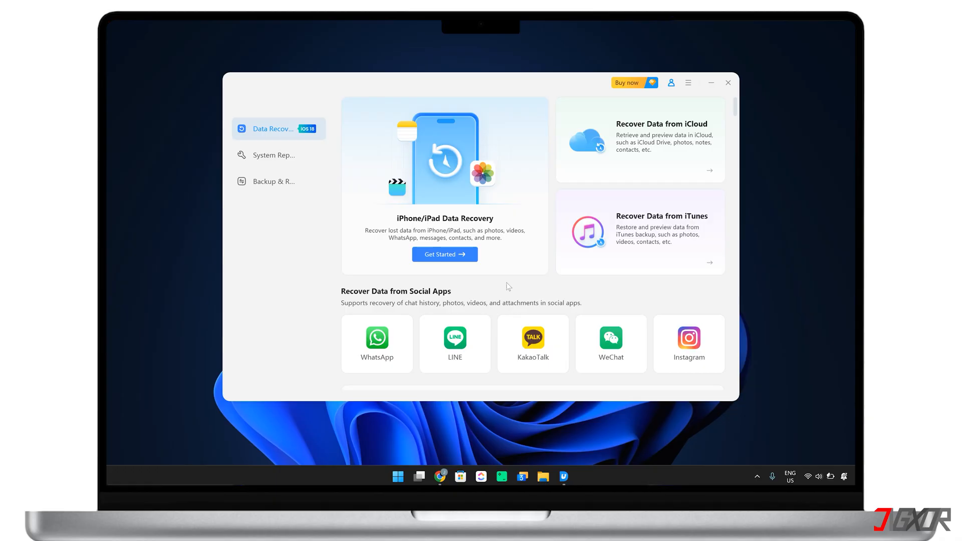
# - Log in to iCloud in UltData using the verification code, then tick Photos
pyautogui.click(639, 140)
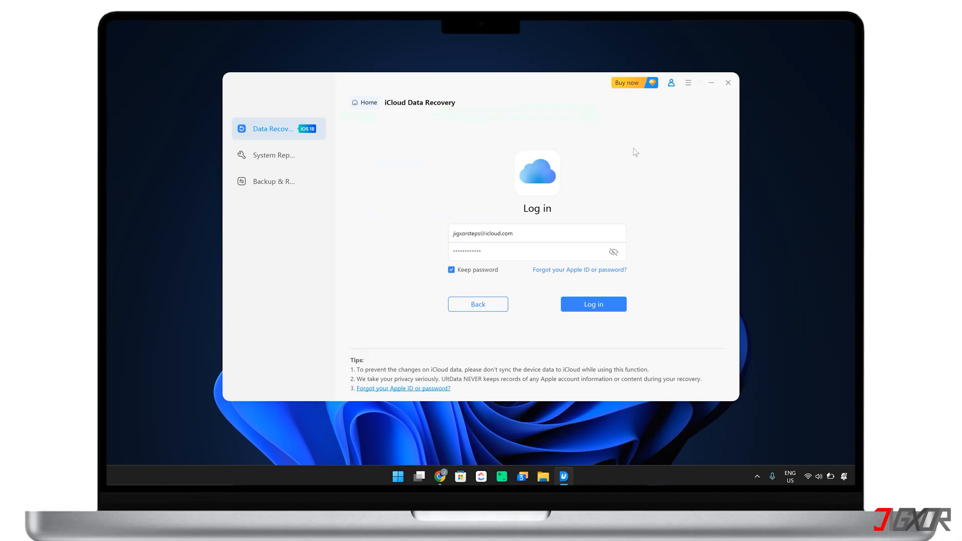
pyautogui.moveTo(538, 306)
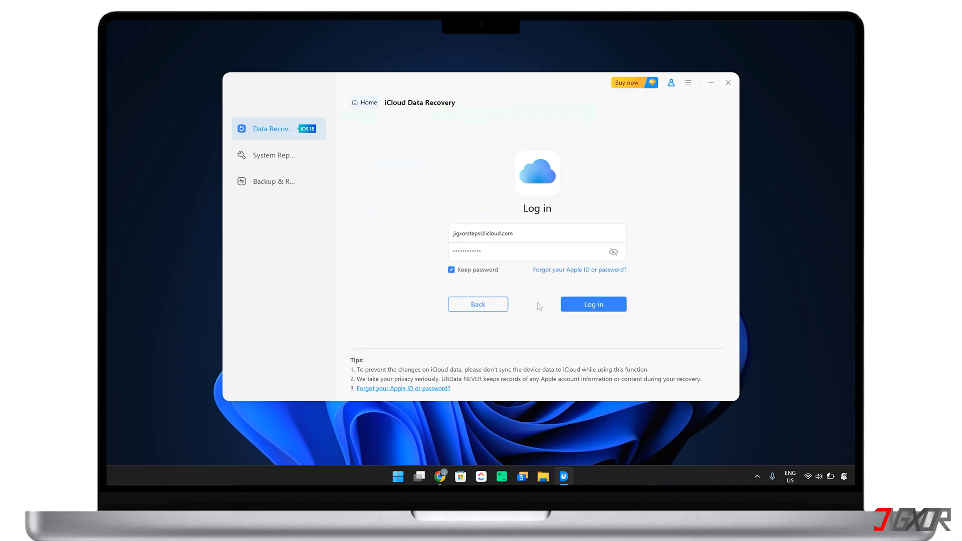
pyautogui.click(592, 304)
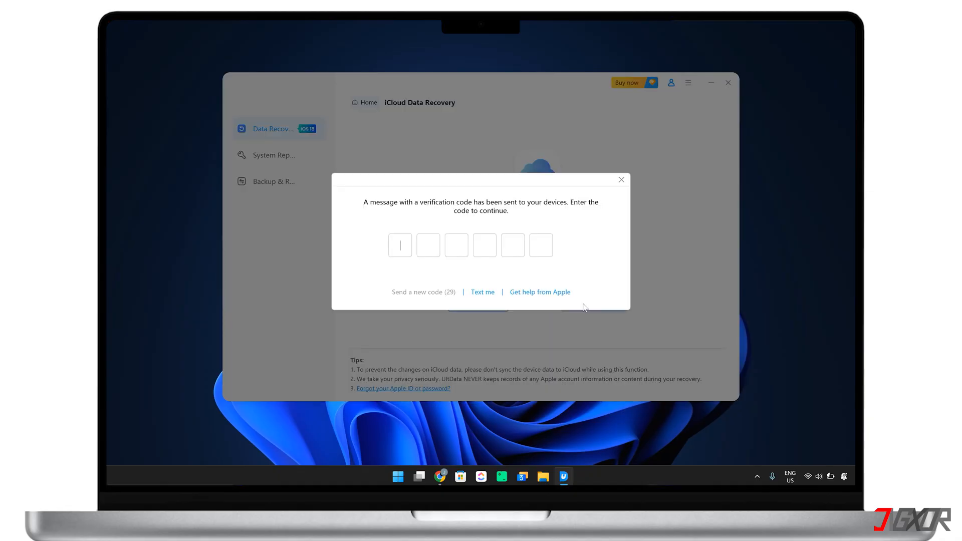
pyautogui.write('435')
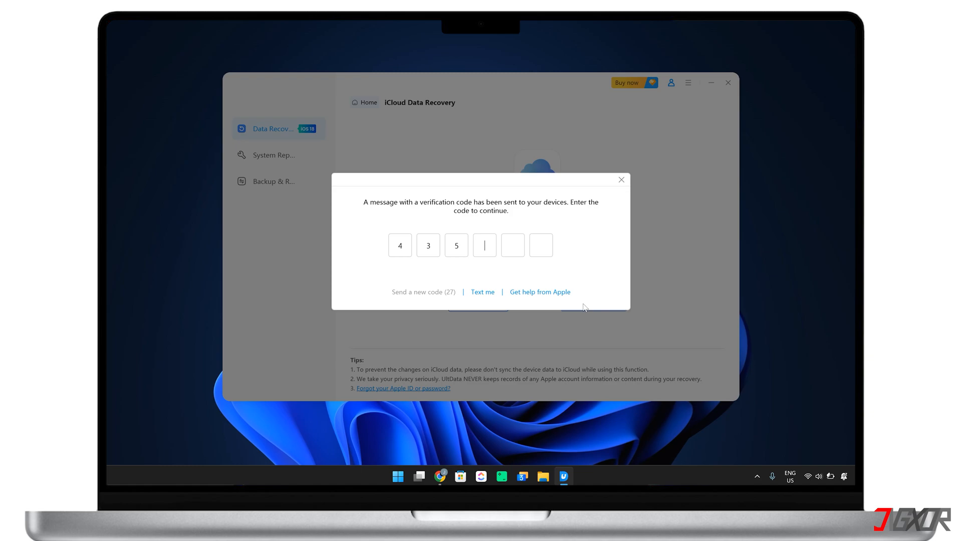
pyautogui.click(621, 179)
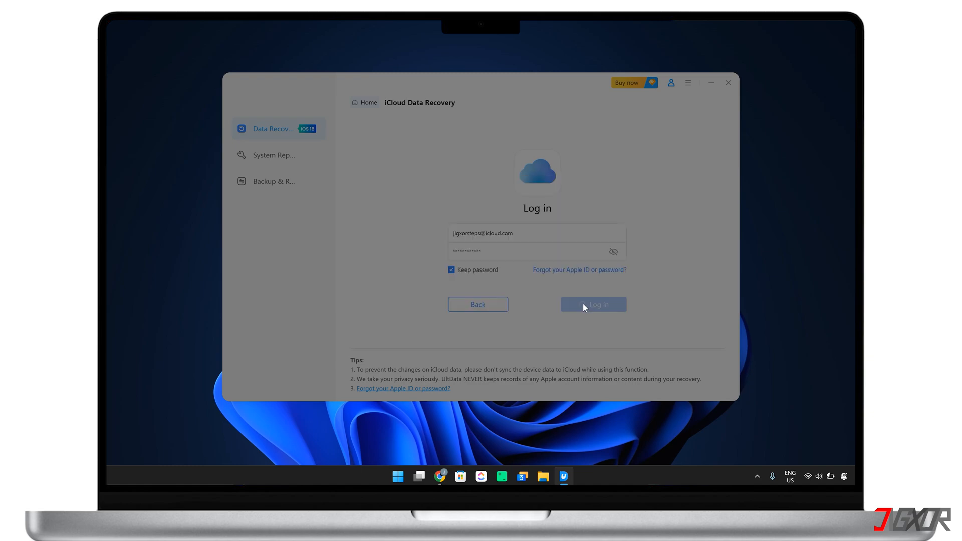
pyautogui.click(593, 304)
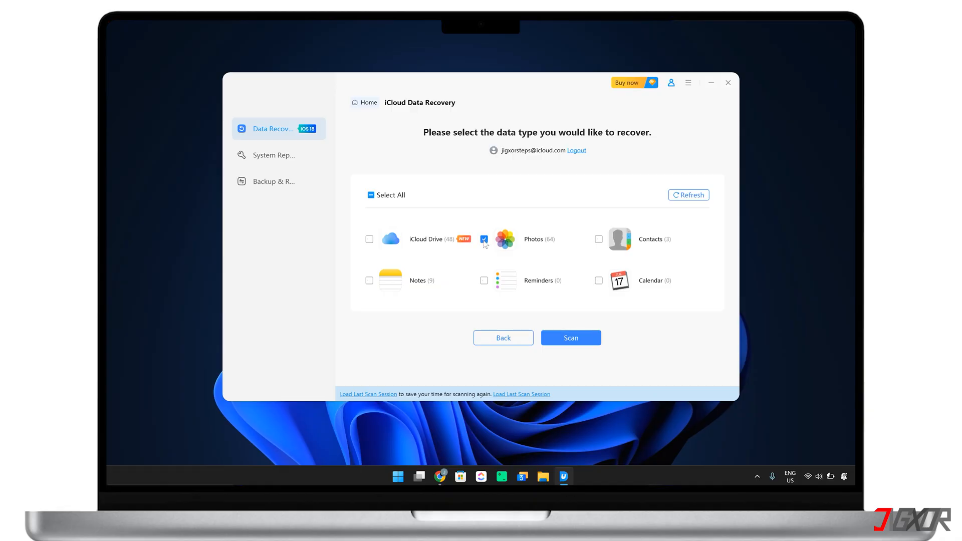
# - Scan iCloud photos and tick the 2024-04-06 and 2023-12-09 photo groups
pyautogui.click(569, 337)
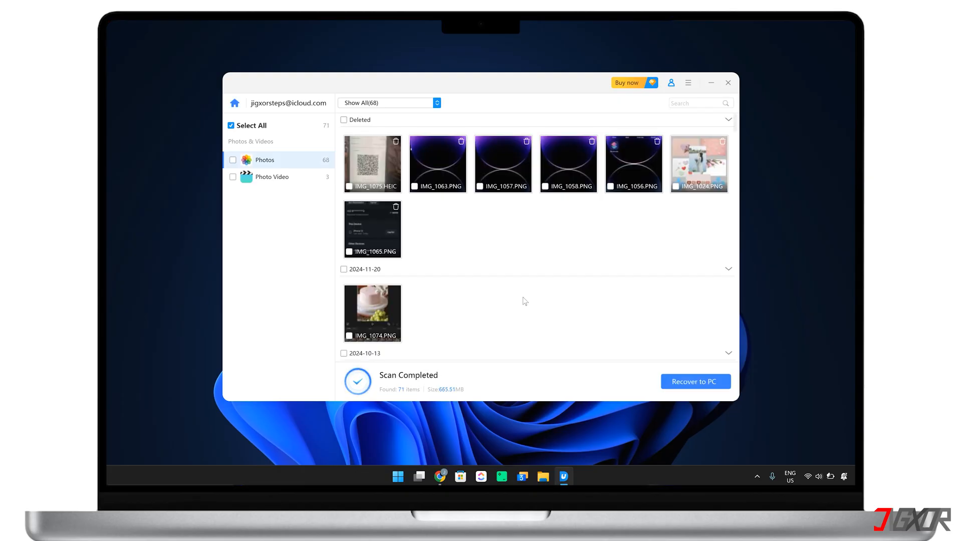
pyautogui.scroll(-3)
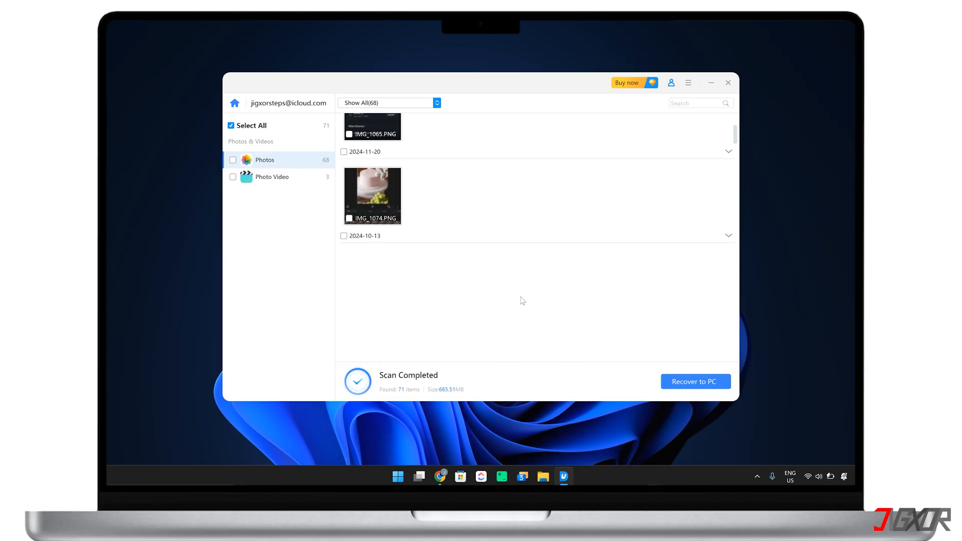
pyautogui.scroll(-3)
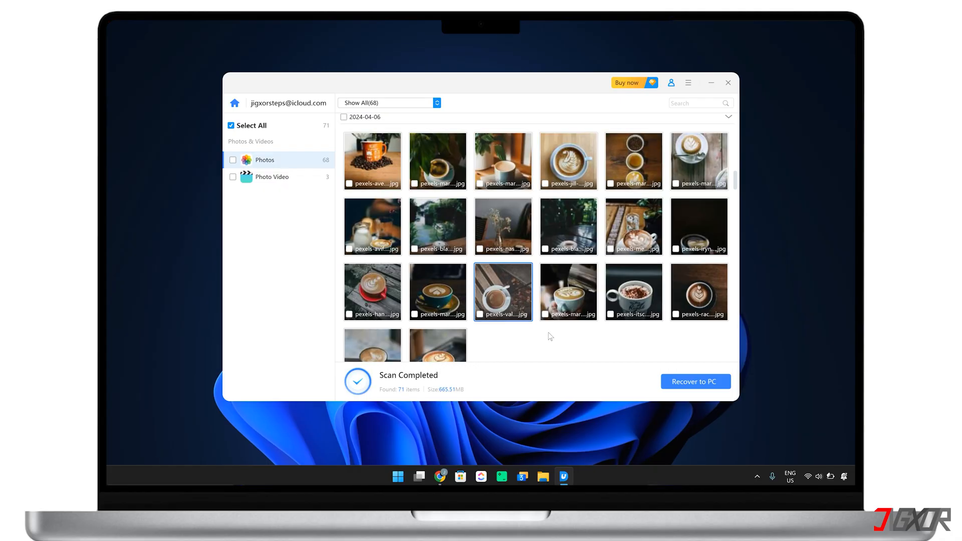
pyautogui.click(502, 291)
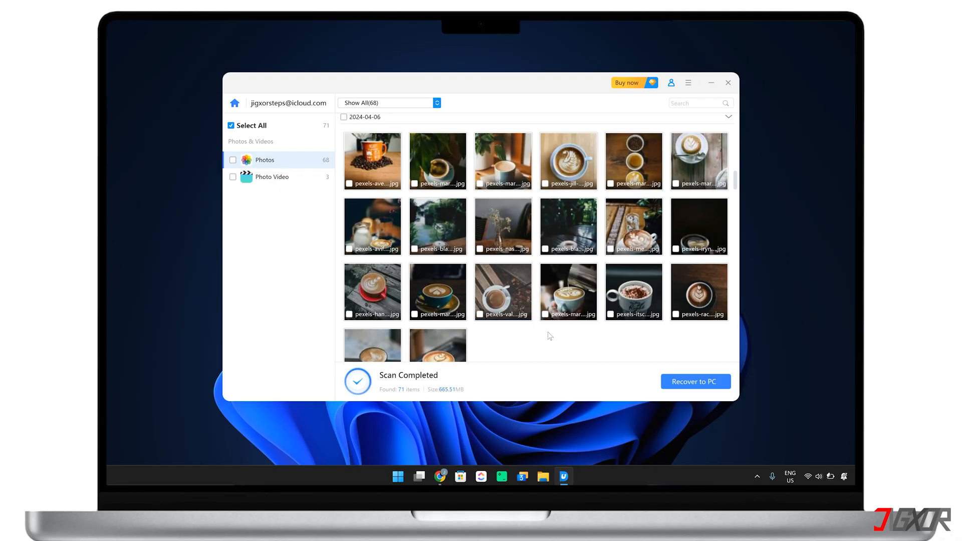
pyautogui.scroll(3)
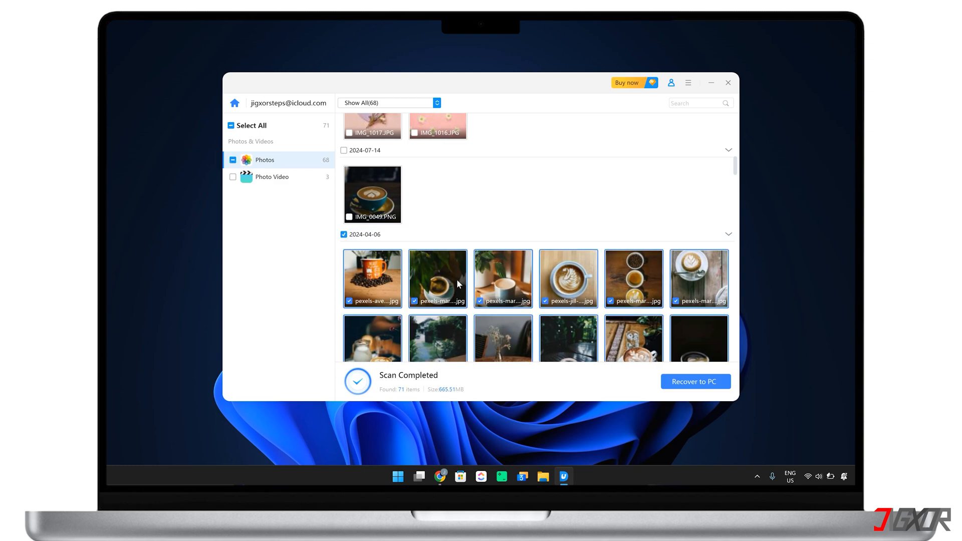
pyautogui.scroll(-3)
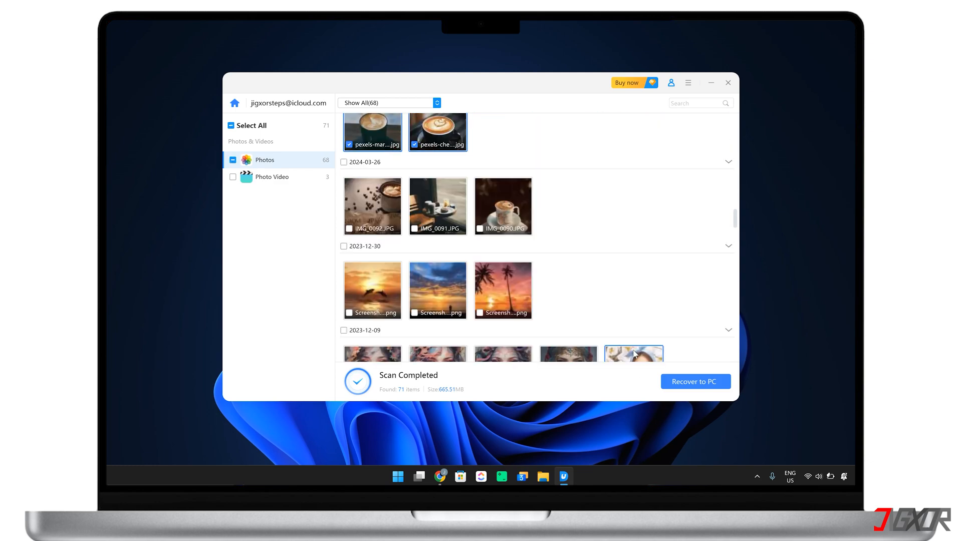
pyautogui.scroll(-3)
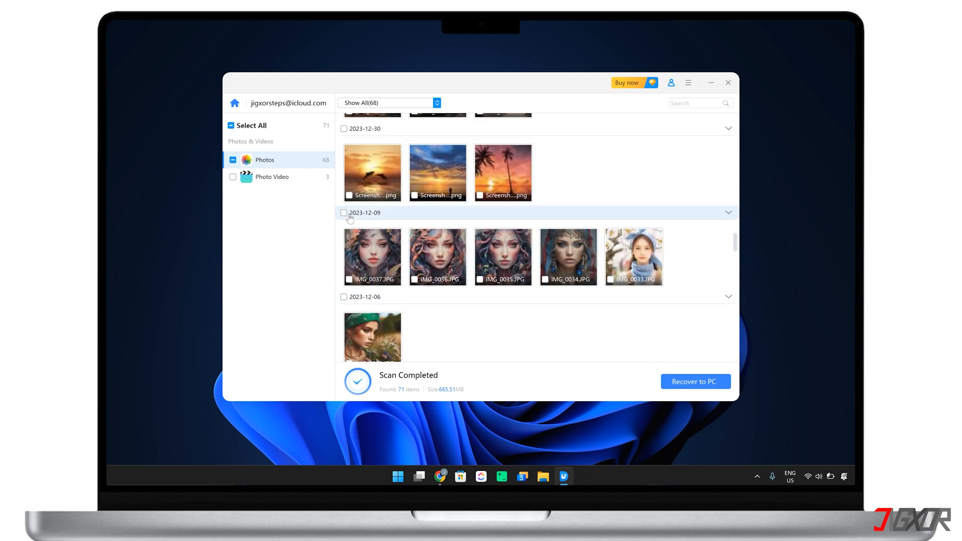
pyautogui.click(344, 213)
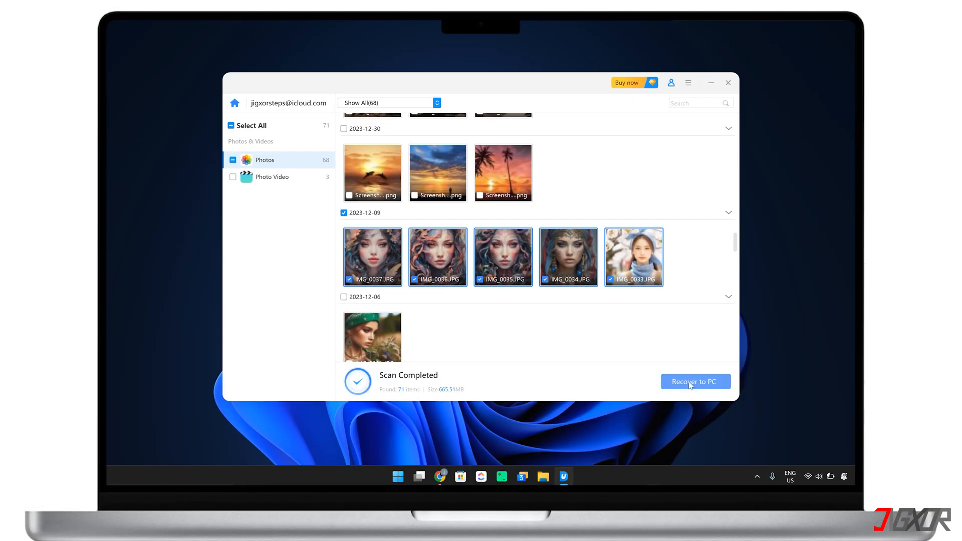
# - Recover the marked photos to the Documents > Jigxor > Files folder and view the output
pyautogui.click(695, 381)
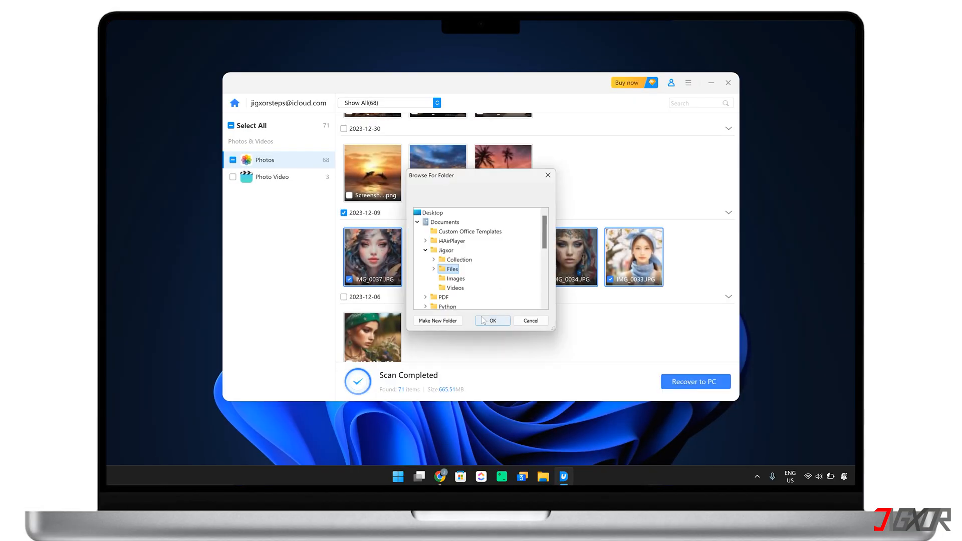
pyautogui.click(492, 320)
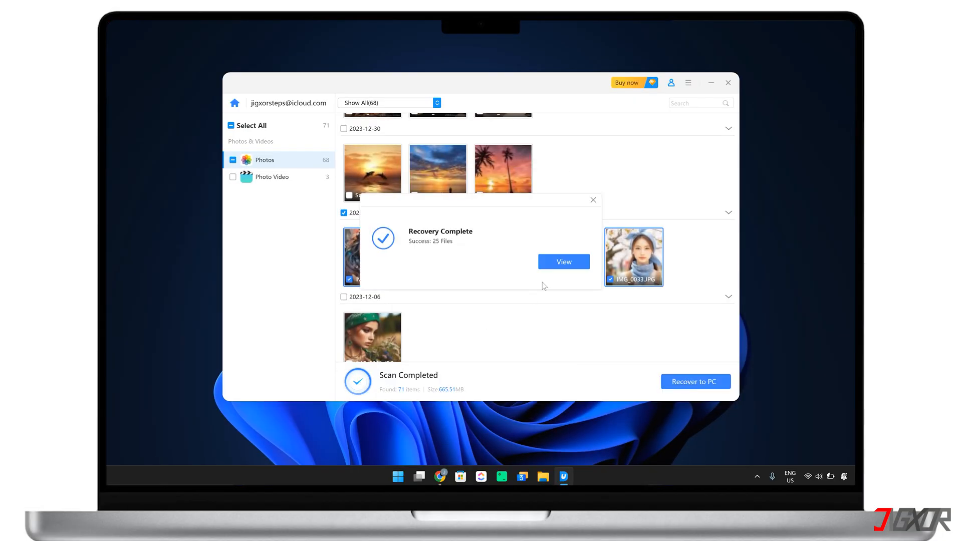
pyautogui.click(562, 262)
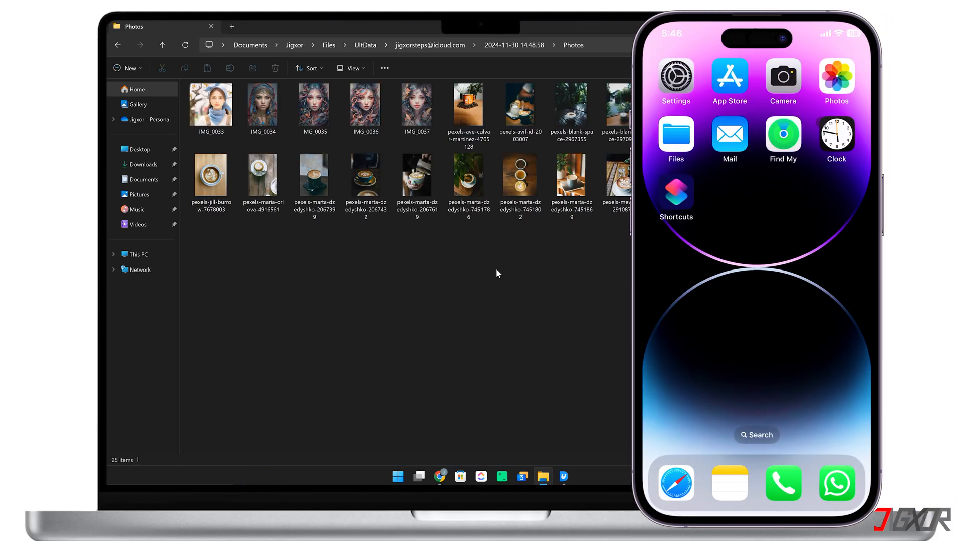
# - Browse the iPhone Photos library beside Explorer's 25 recovered photos
pyautogui.click(835, 82)
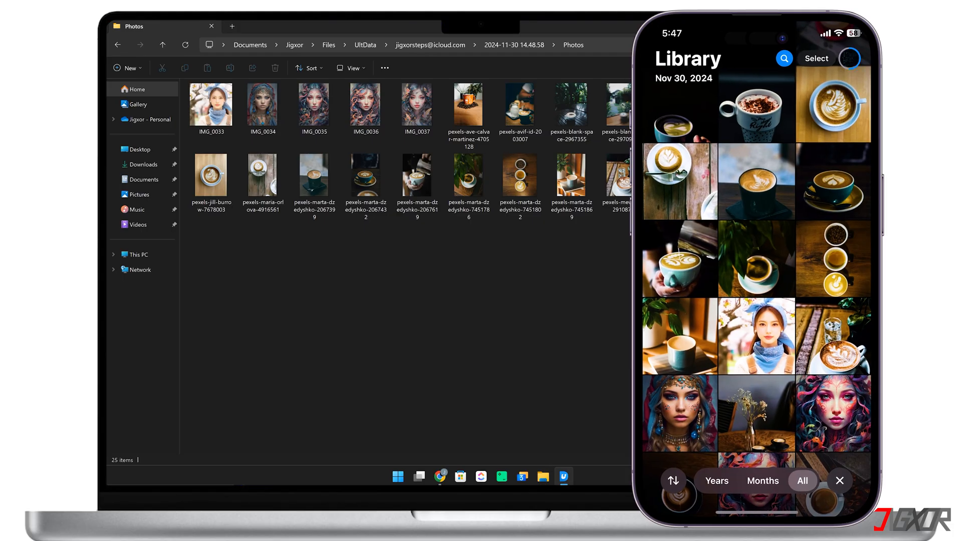
pyautogui.scroll(-3)
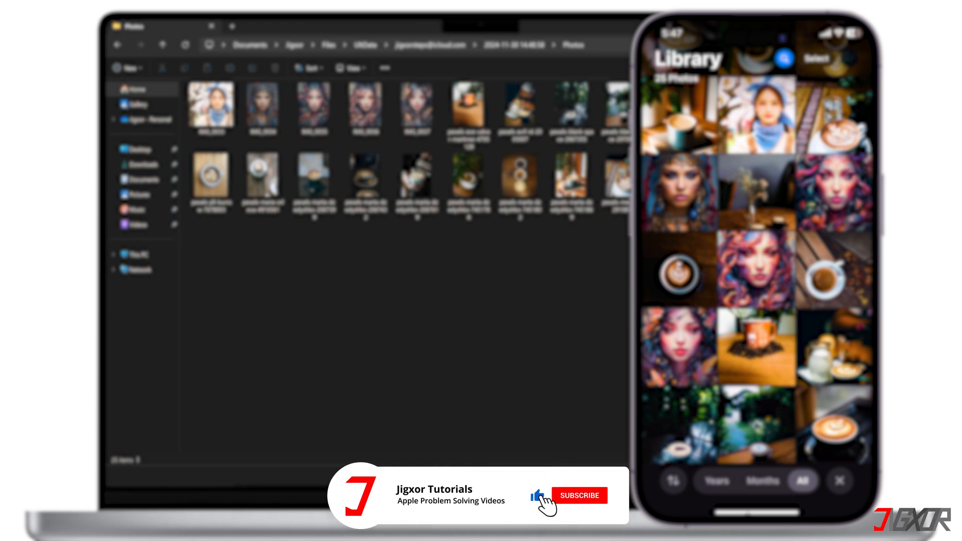
pyautogui.click(580, 495)
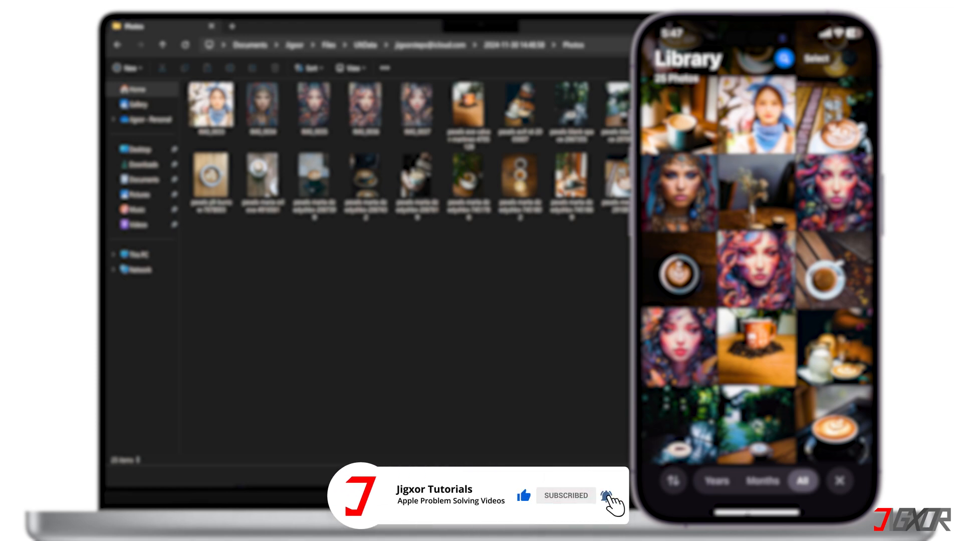